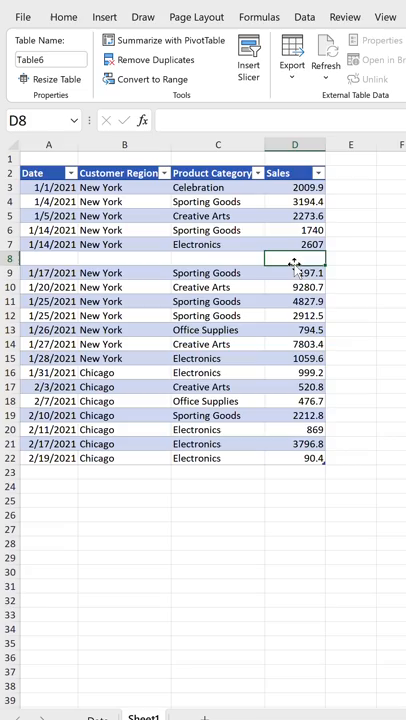
# Step: Format the Sales column as numbers with two decimals and thousands separators via Ctrl+Shift+1
pyautogui.press('ctrl+shift+1')
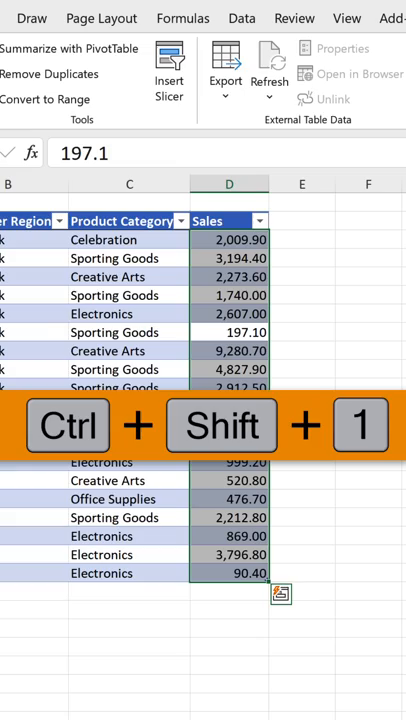